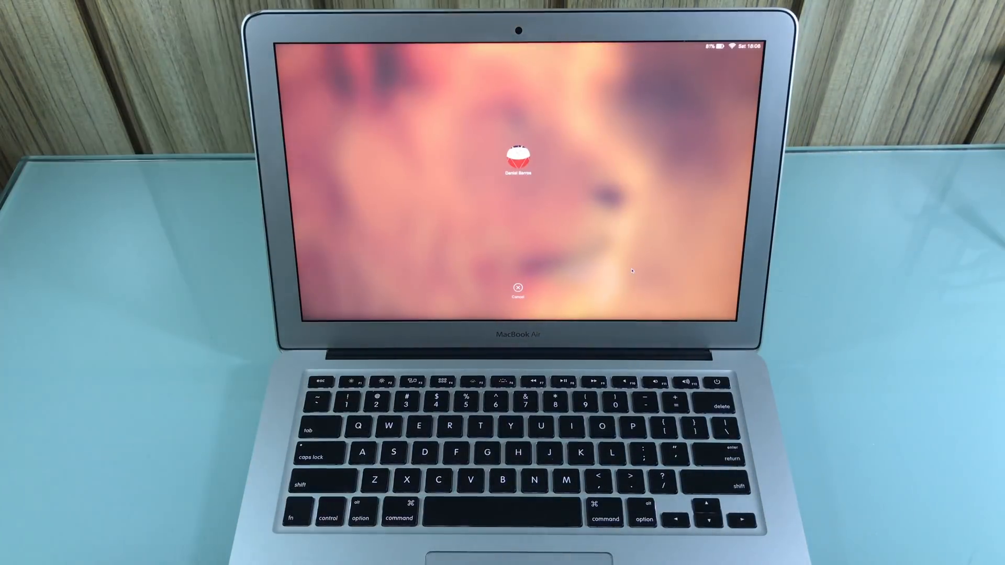
Cancel the login prompt and restart the Mac into macOS Recovery
{"action": "left_click", "coordinate": [517, 163]}
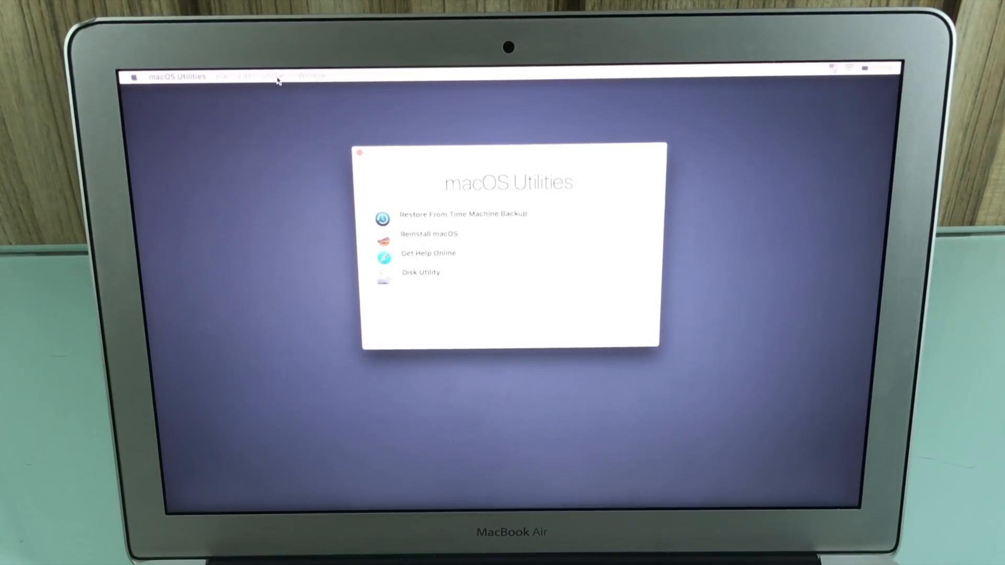
Launch Terminal from the Utilities menu in the Recovery menu bar
{"action": "left_click", "coordinate": [420, 271]}
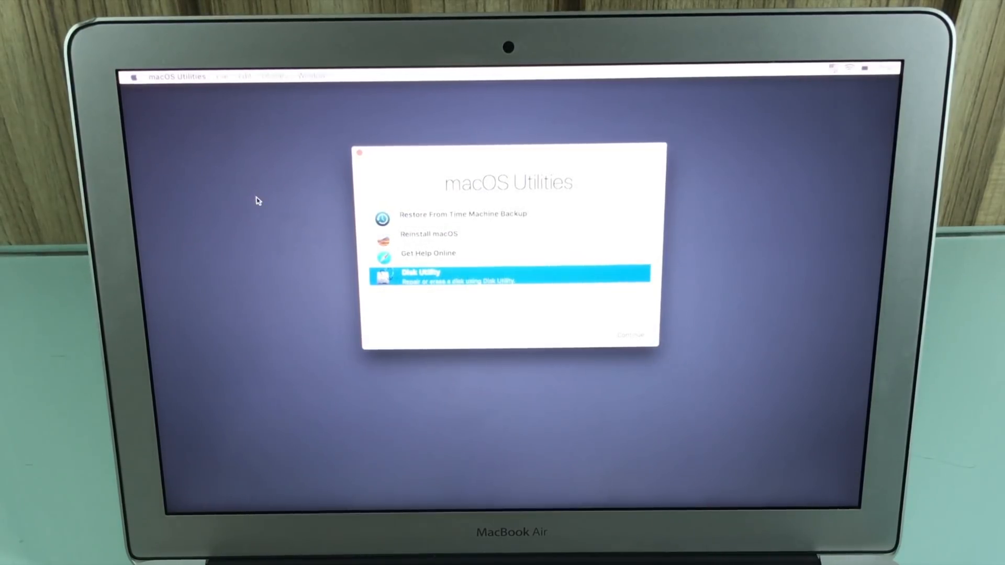
{"action": "left_click", "coordinate": [274, 75]}
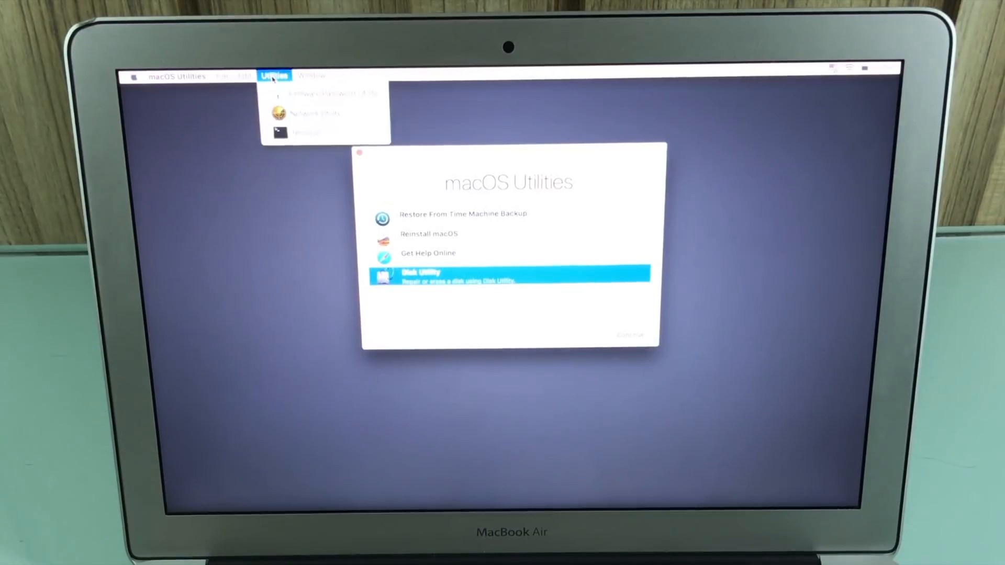
{"action": "mouse_move", "coordinate": [305, 132]}
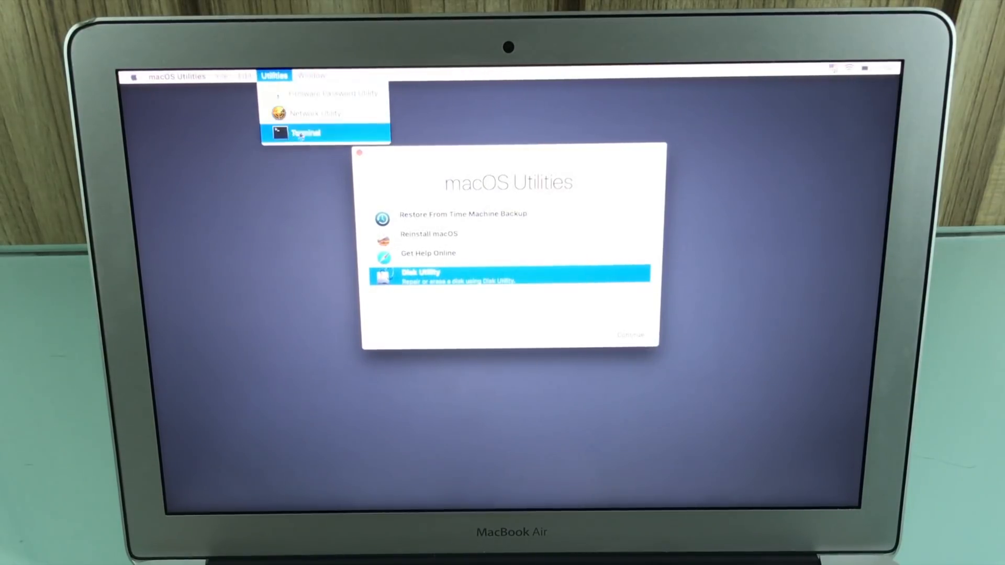
{"action": "left_click", "coordinate": [305, 133]}
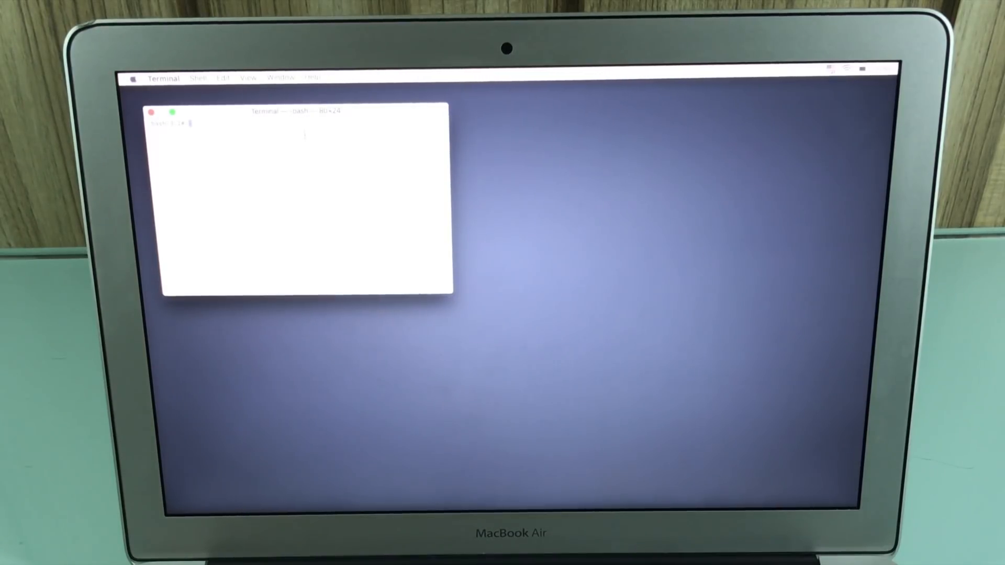
Run resetpassword in Terminal to bring up the Reset Password assistant
{"action": "type", "text": "resetpassword"}
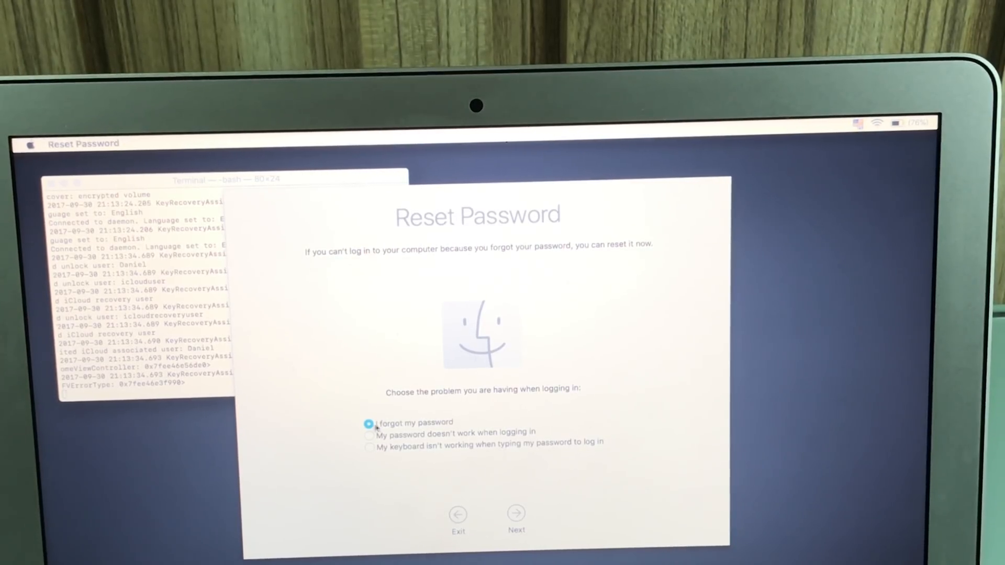
{"action": "mouse_move", "coordinate": [517, 515]}
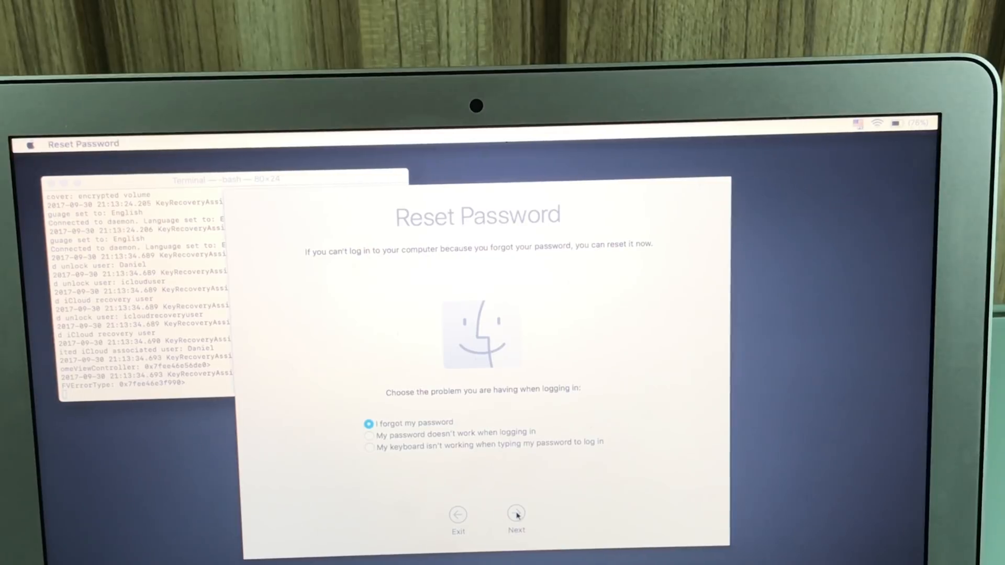
Choose 'I forgot my password' and submit the Apple ID credentials
{"action": "left_click", "coordinate": [517, 513]}
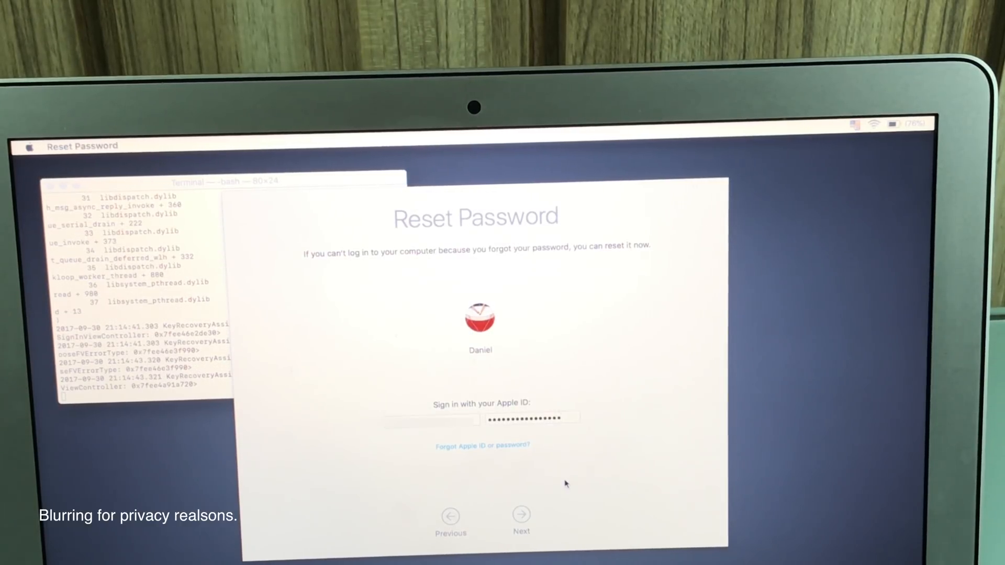
{"action": "left_click", "coordinate": [520, 516]}
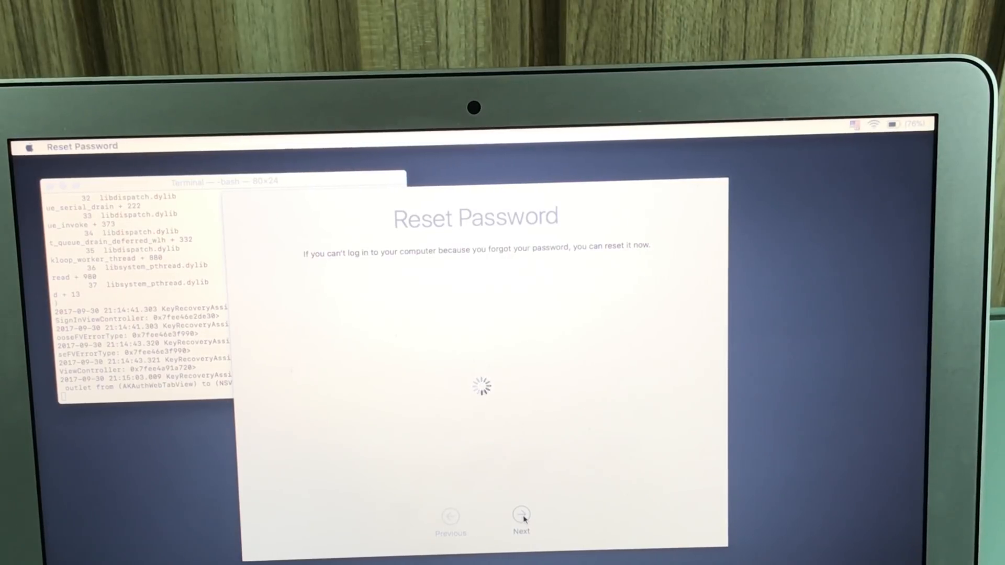
{"action": "left_click", "coordinate": [522, 517]}
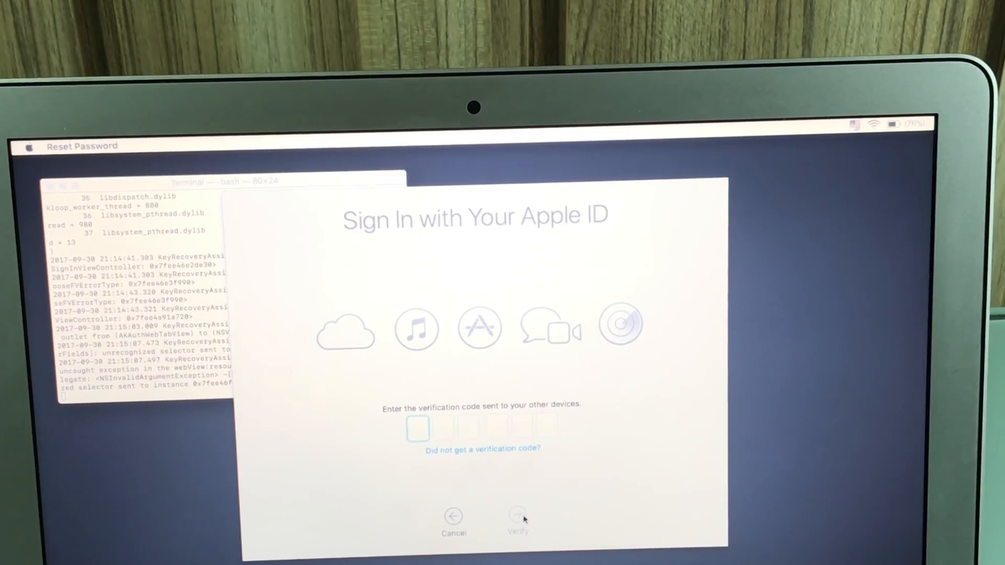
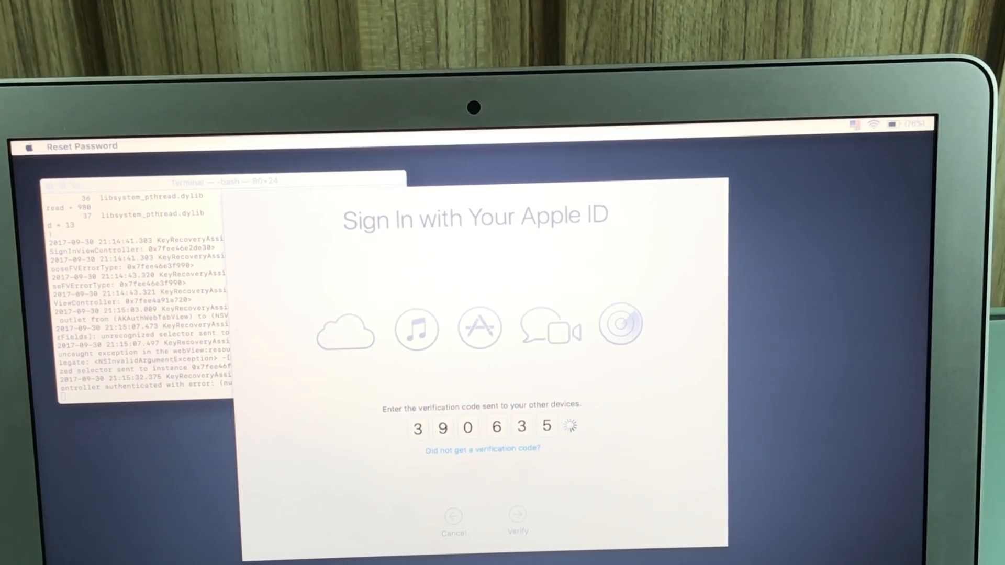
{"action": "left_click", "coordinate": [516, 518]}
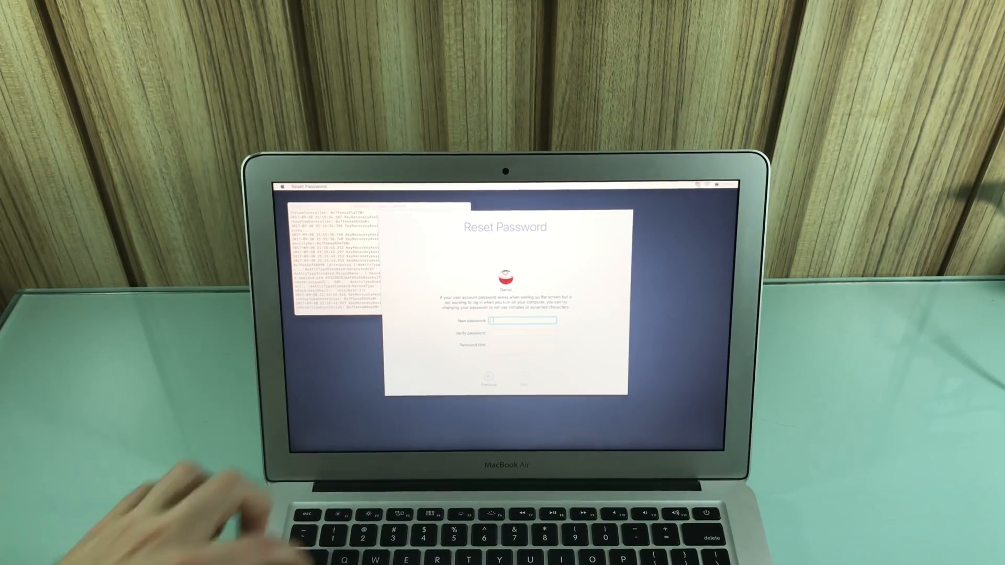
Set and verify the new account password, then restart after the reset completes
{"action": "type", "text": "password"}
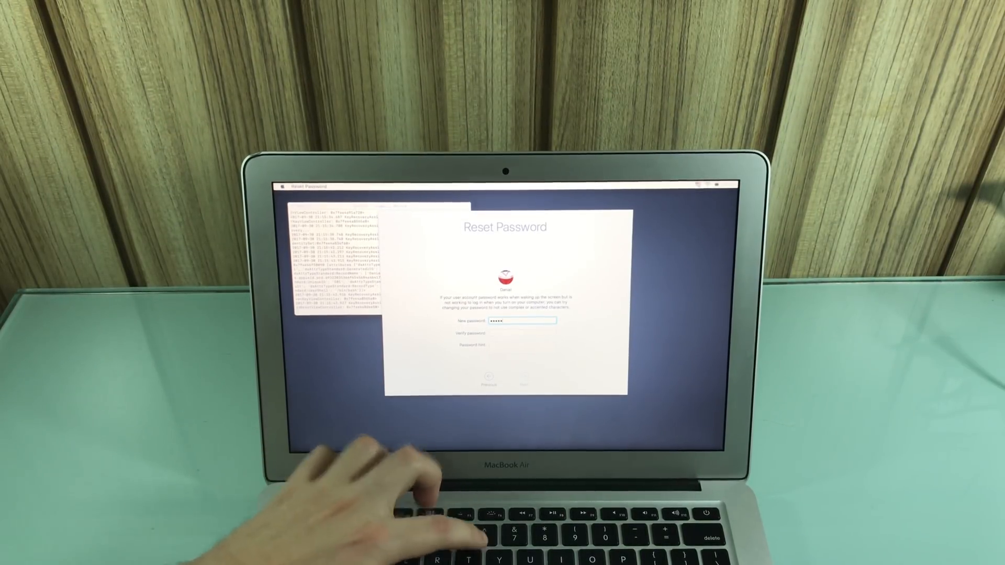
{"action": "type", "text": "•"}
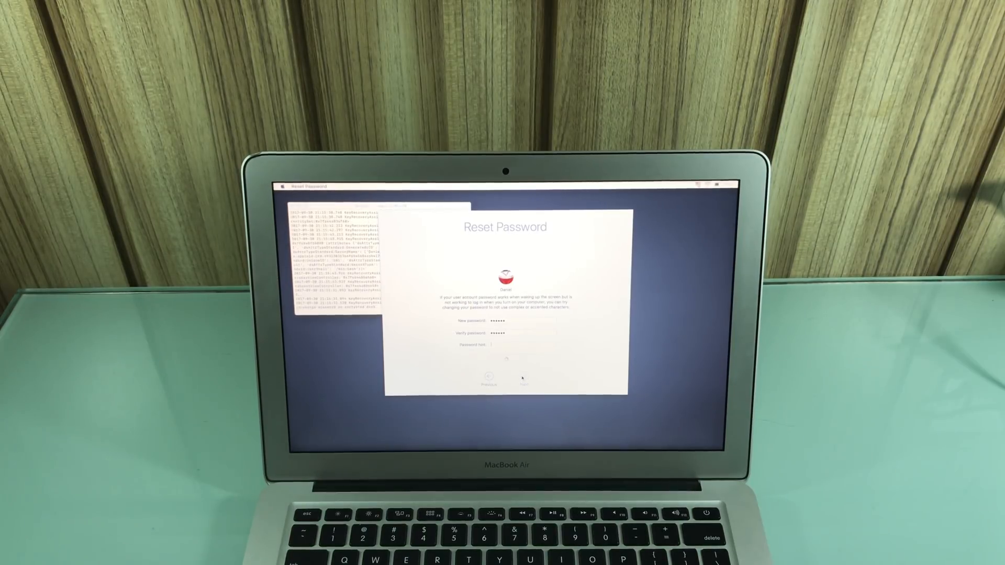
{"action": "left_click", "coordinate": [522, 378]}
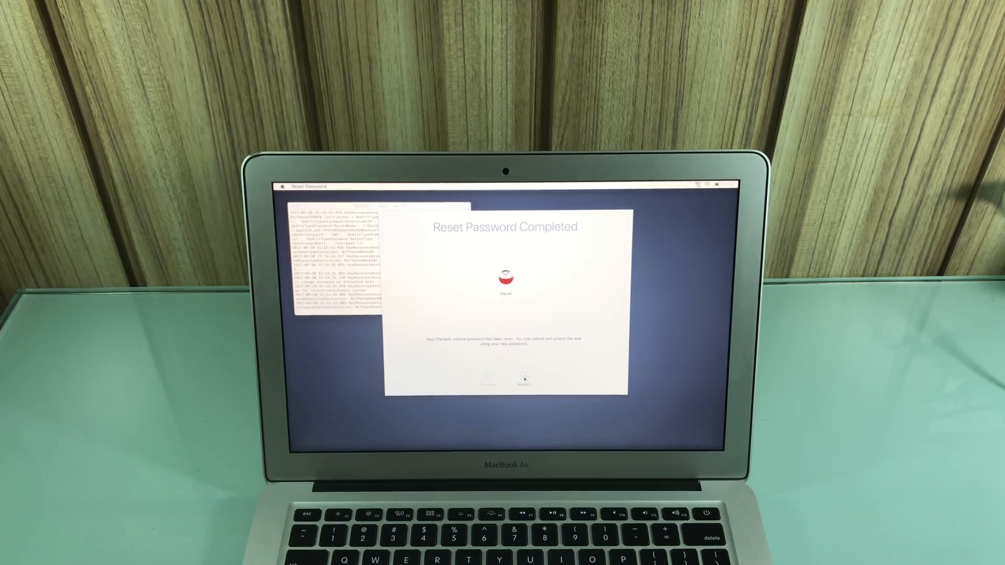
{"action": "left_click", "coordinate": [525, 377]}
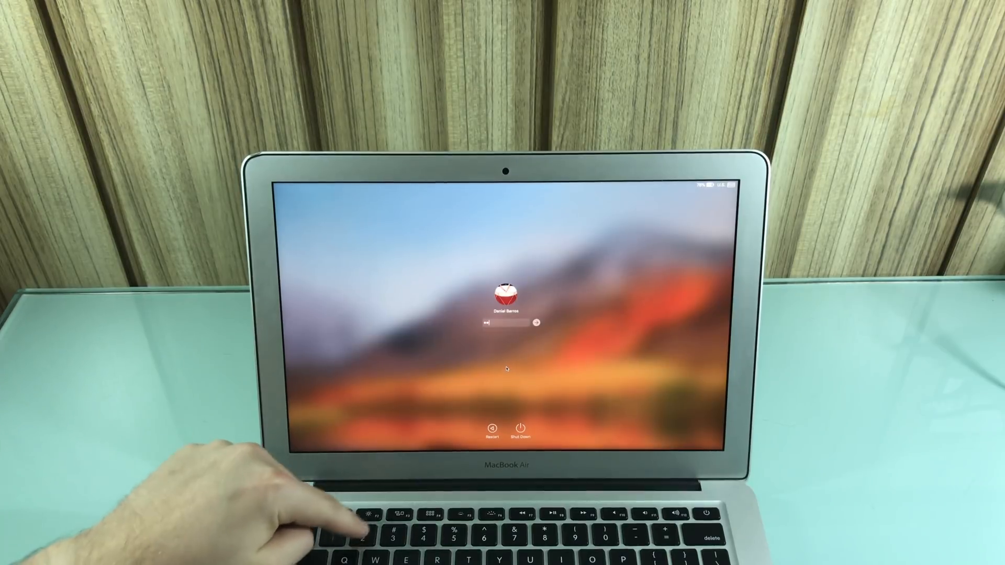
Log in to the account with the new password
{"action": "type", "text": "password"}
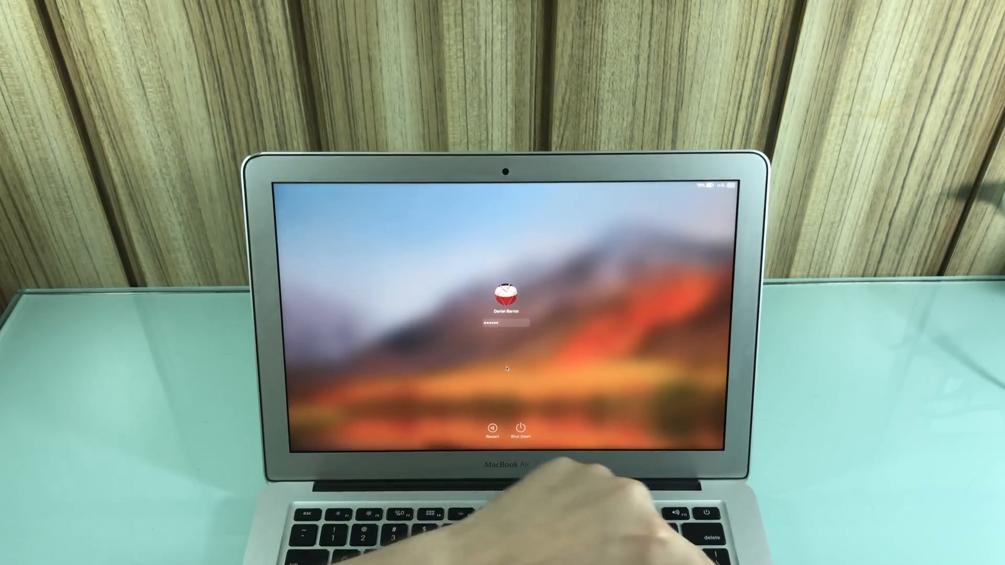
{"action": "key", "text": "Return"}
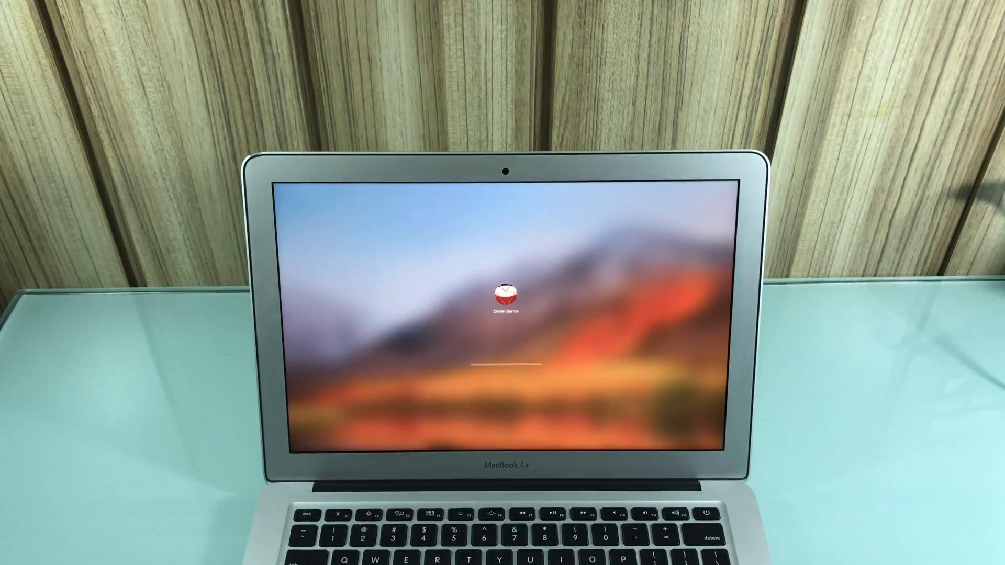